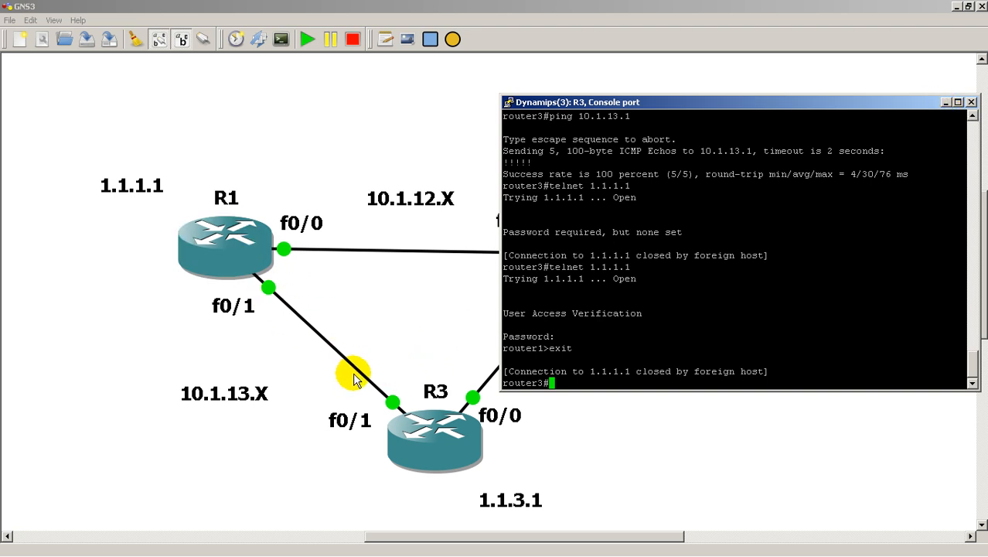
Enter configuration mode on R3 and shut down its FastEthernet0/1 interface.
{"action": "type", "text": "conf t"}
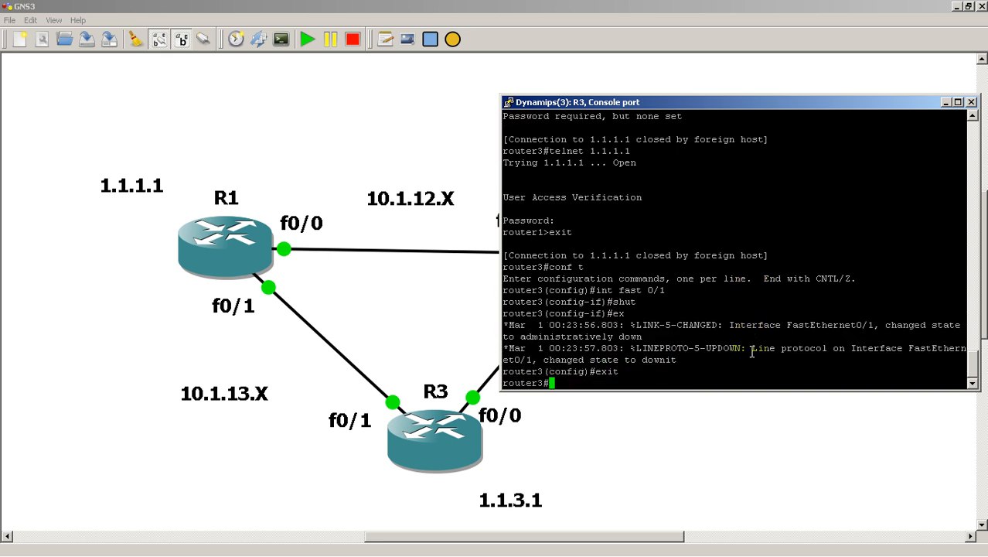
{"action": "type", "text": "show ip int br"}
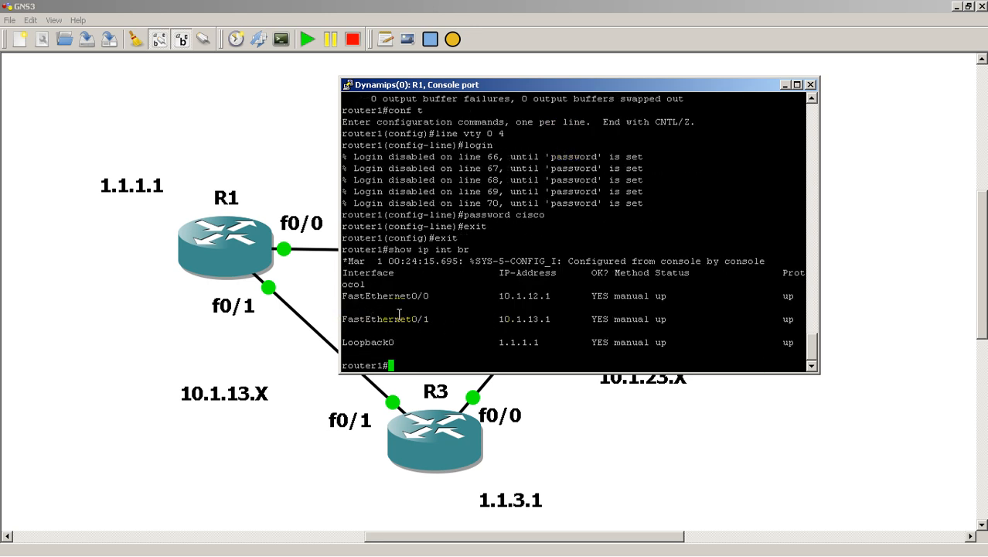
{"action": "mouse_move", "coordinate": [625, 323]}
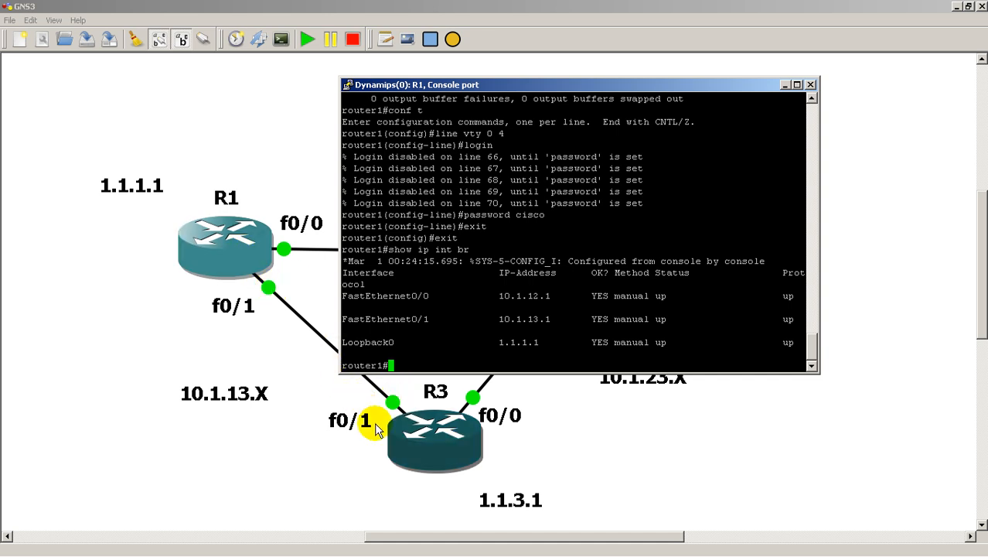
{"action": "mouse_move", "coordinate": [402, 390]}
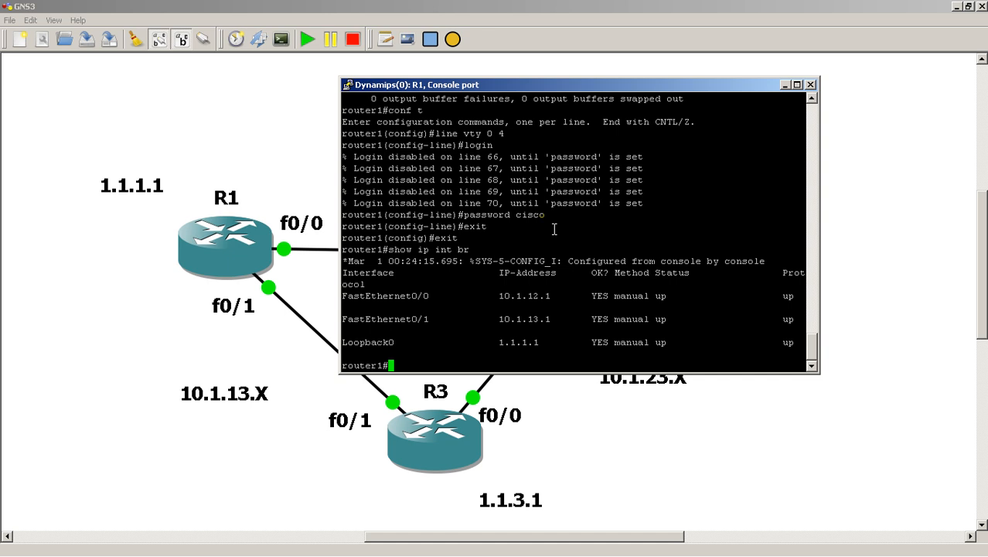
{"action": "mouse_move", "coordinate": [578, 319]}
{"action": "type", "text": "conf t"}
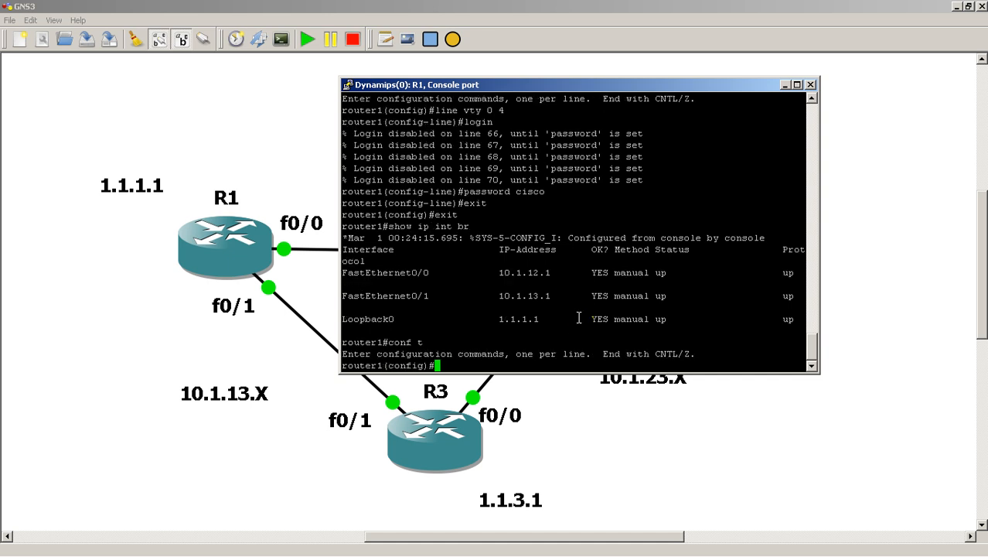
Shut down R1's FastEthernet0/1 and return to the three-router topology view.
{"action": "type", "text": "int fast"}
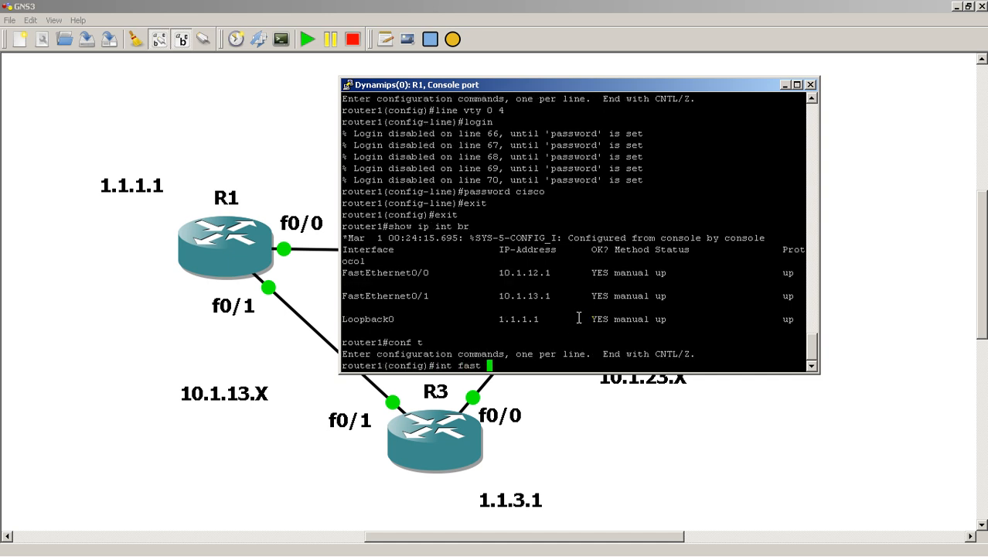
{"action": "type", "text": "0/1"}
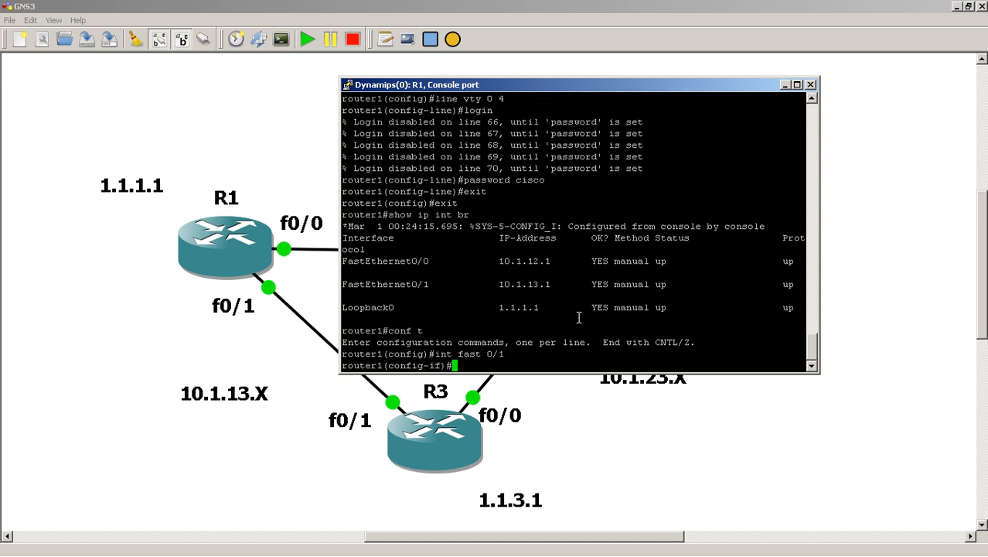
{"action": "type", "text": "shut"}
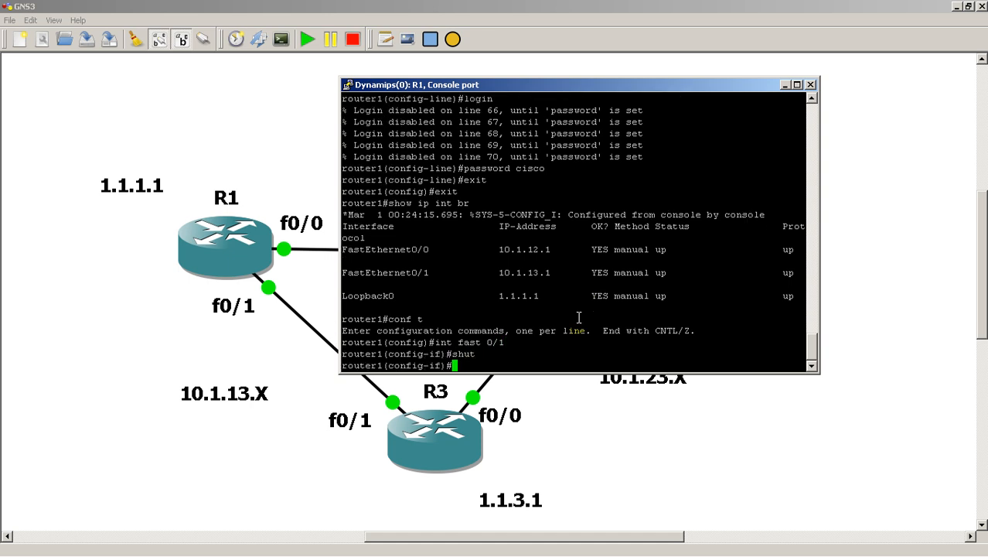
{"action": "mouse_move", "coordinate": [609, 215]}
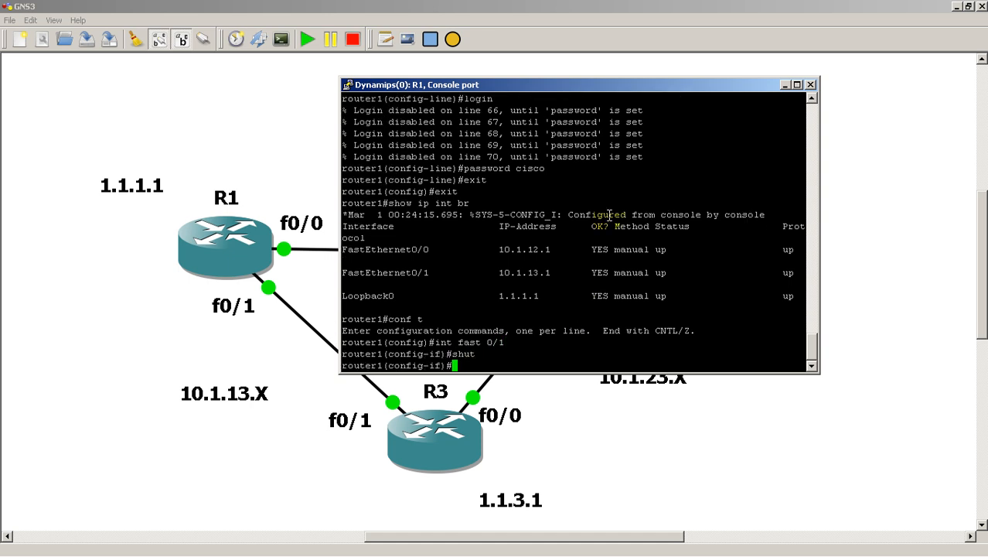
{"action": "left_click", "coordinate": [810, 83]}
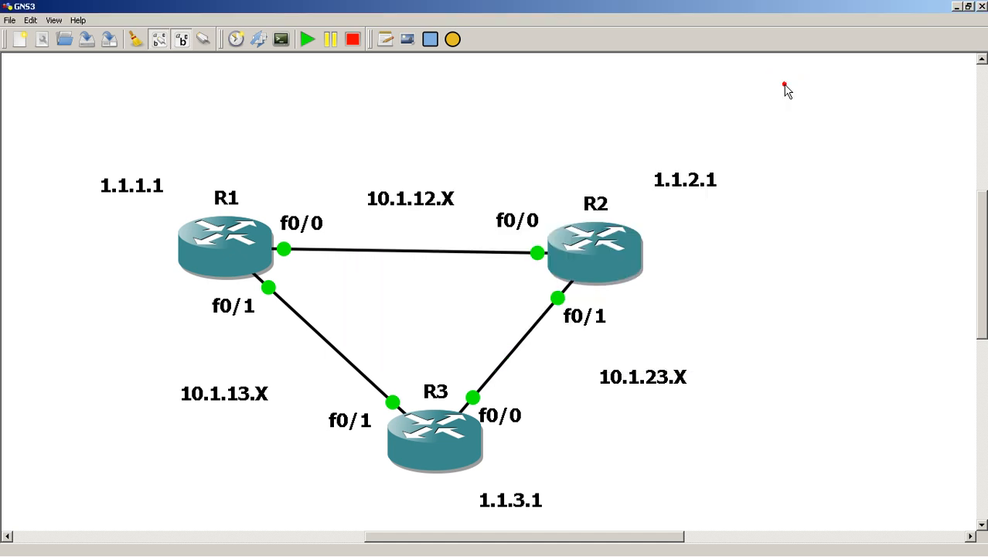
From R3's console, telnet into R1 at 1.1.1.1 and log in.
{"action": "left_click", "coordinate": [250, 547]}
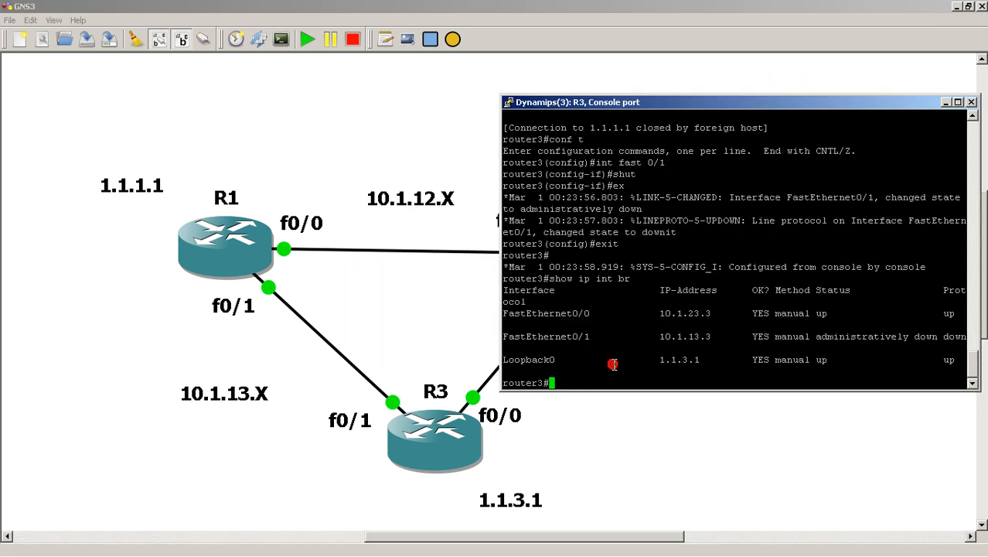
{"action": "mouse_move", "coordinate": [612, 365]}
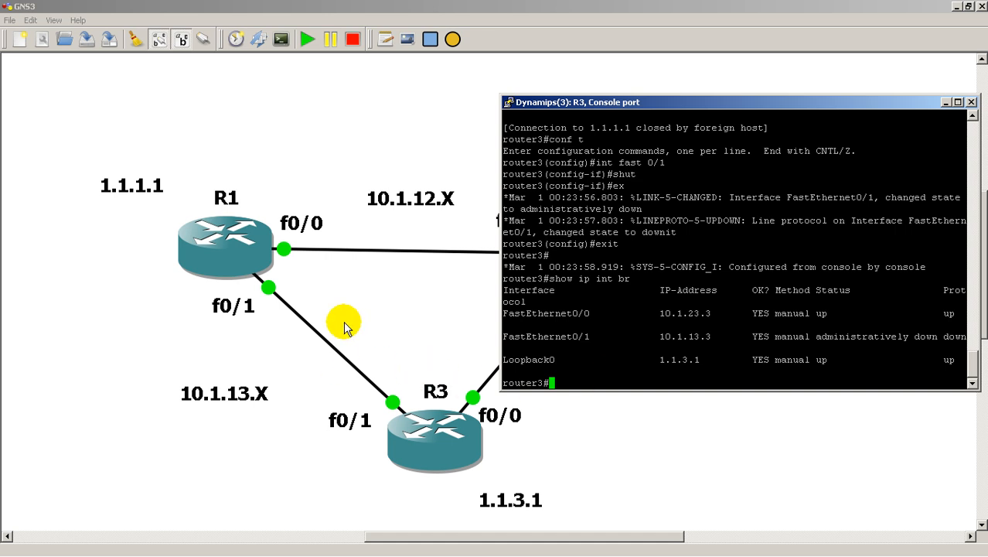
{"action": "mouse_move", "coordinate": [353, 303]}
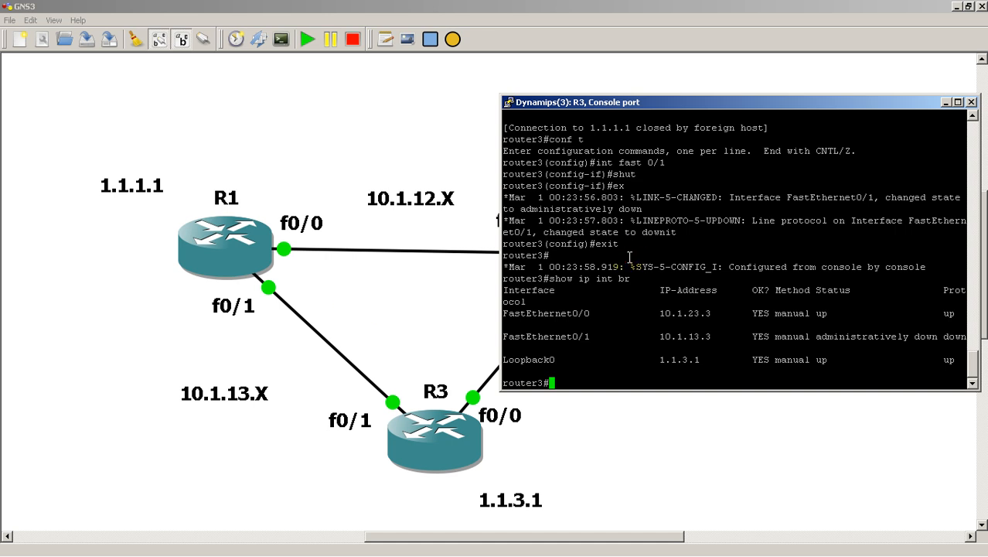
{"action": "type", "text": "telnet 1."}
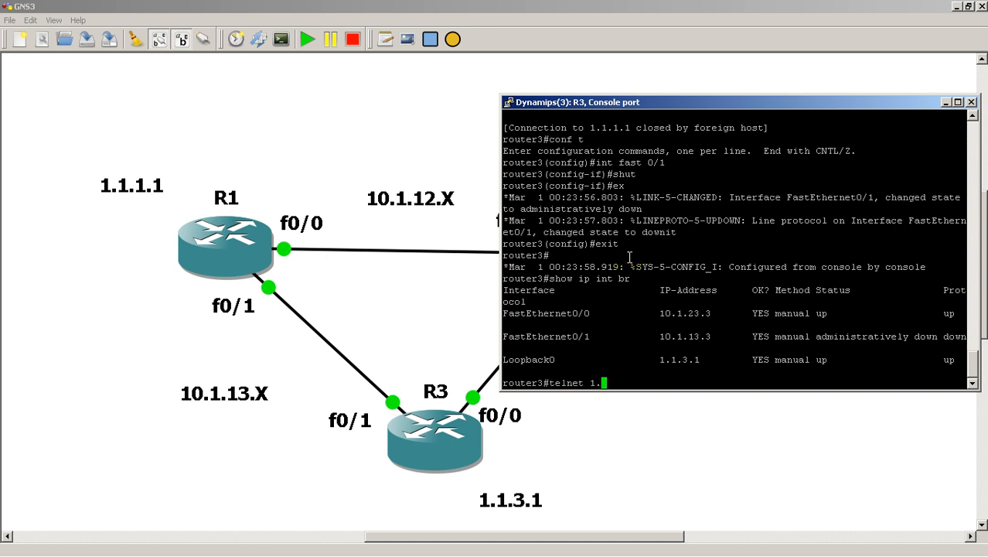
{"action": "type", "text": "1.1.1"}
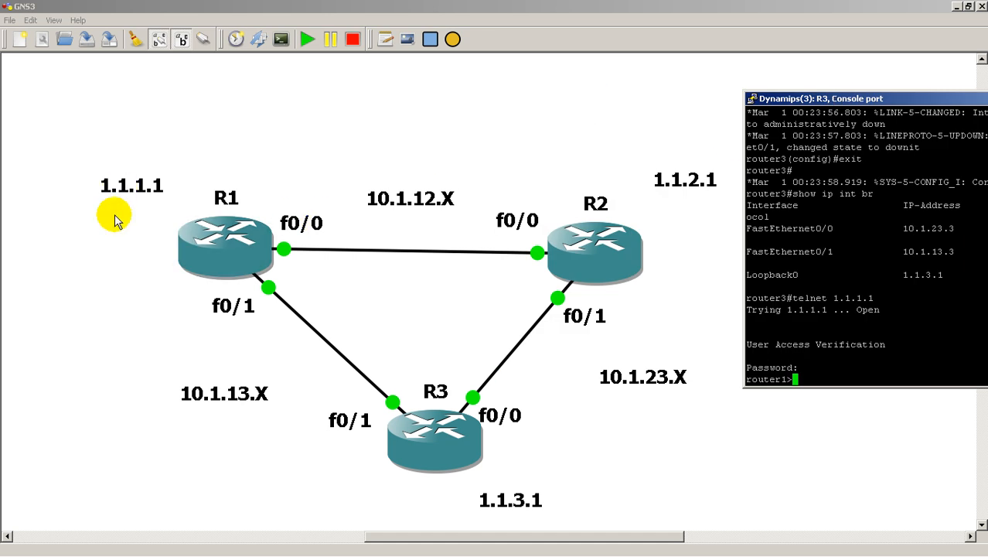
{"action": "mouse_move", "coordinate": [120, 226]}
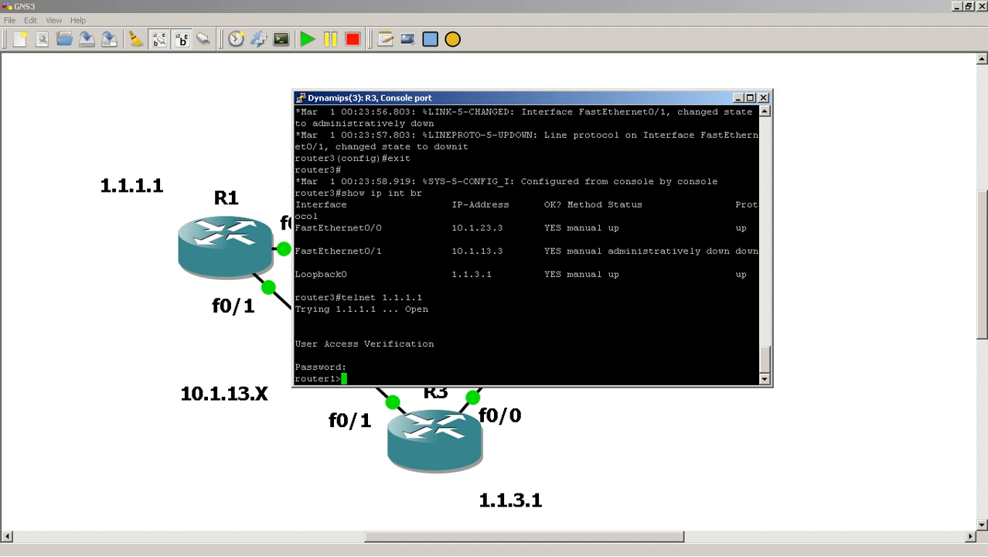
{"action": "mouse_move", "coordinate": [606, 331]}
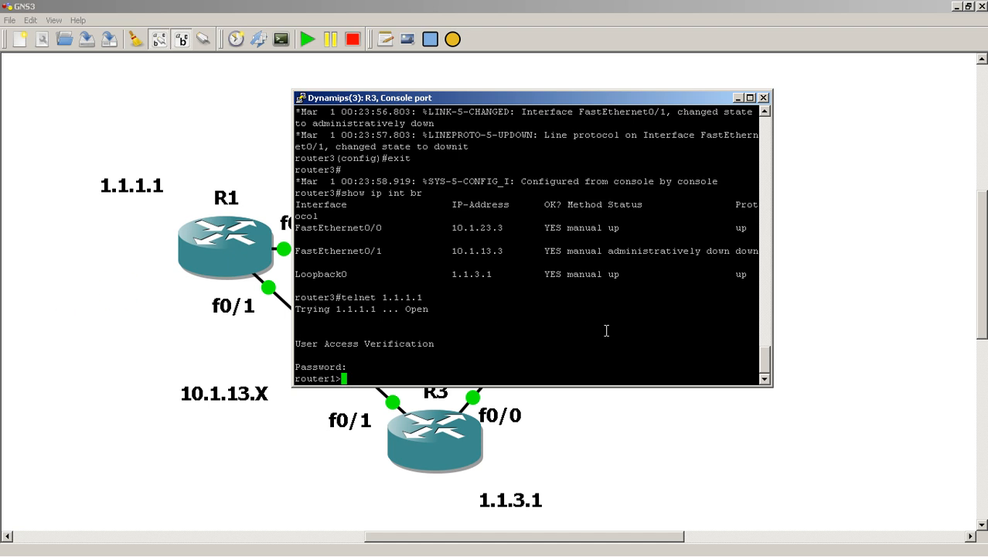
Attempt enable on R1, refused with no password set, then leave the session.
{"action": "type", "text": "enable"}
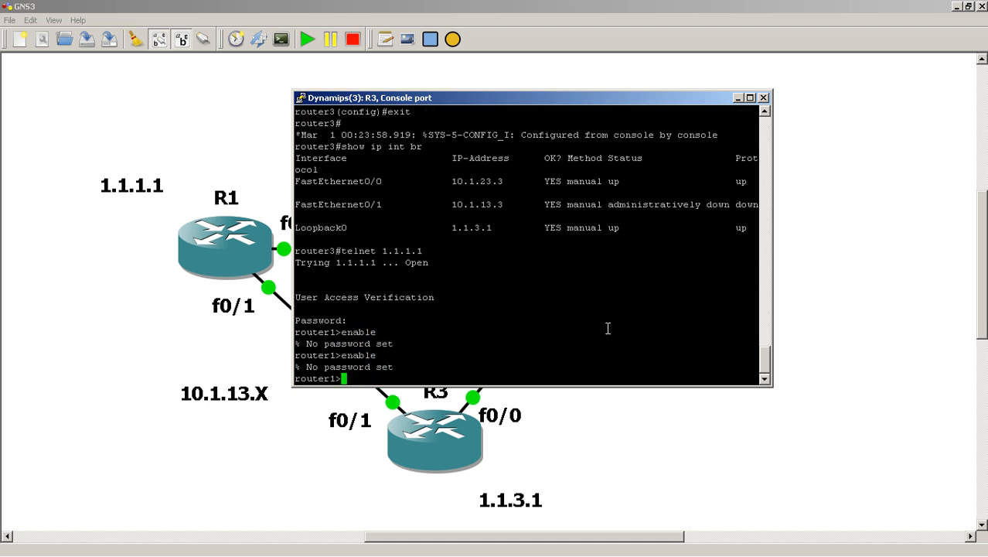
{"action": "type", "text": "exit"}
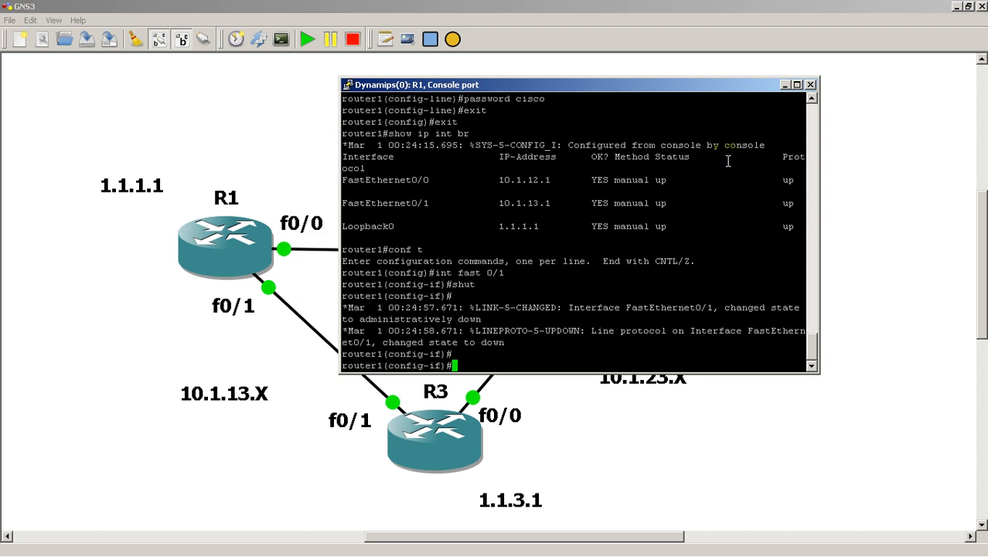
Configure router ospf 1 on R1 with network 0.0.0.0 0.0.0.0 area 0.
{"action": "type", "text": "router ospf 1"}
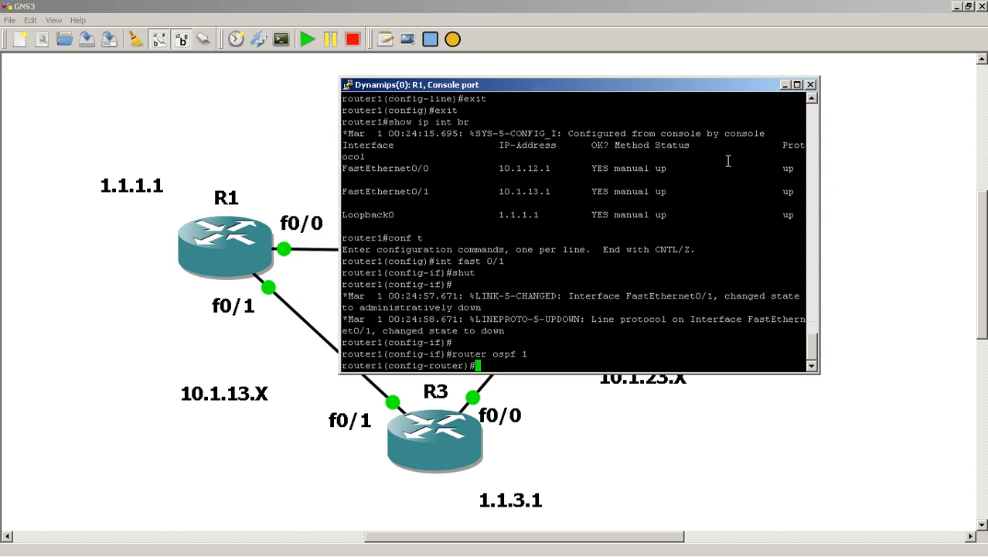
{"action": "type", "text": "network 0.0.0.0"}
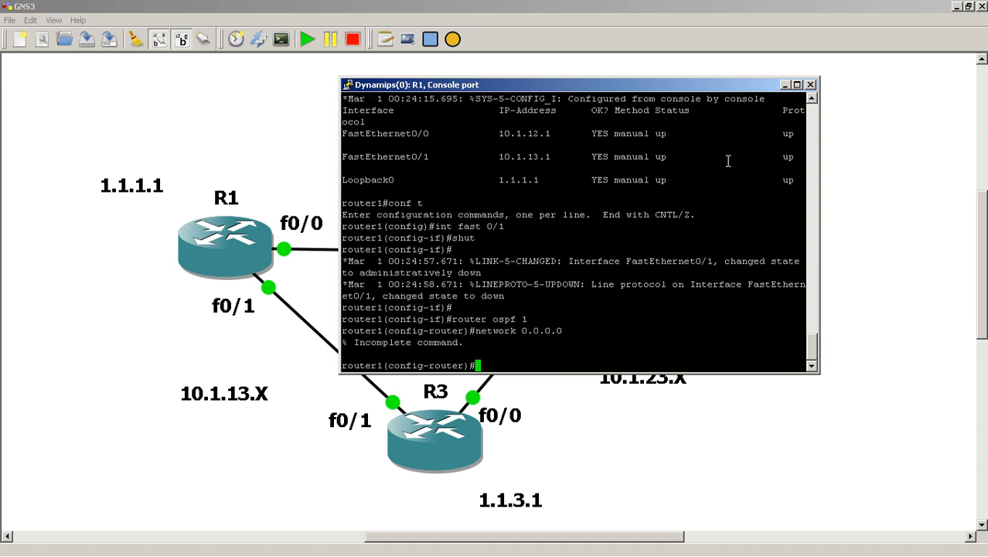
{"action": "type", "text": "network 0.0.0.0 area"}
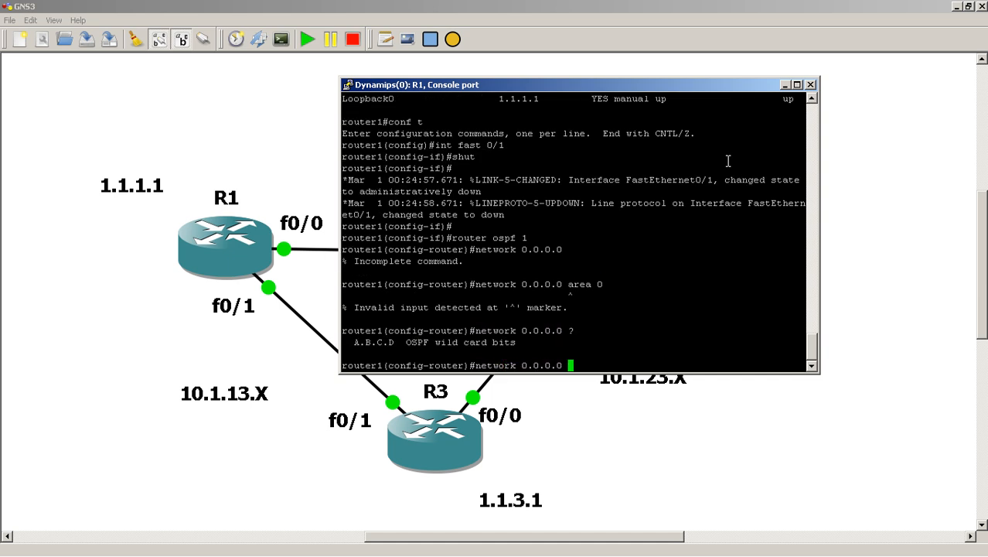
{"action": "type", "text": "0.0.0.0 area 0"}
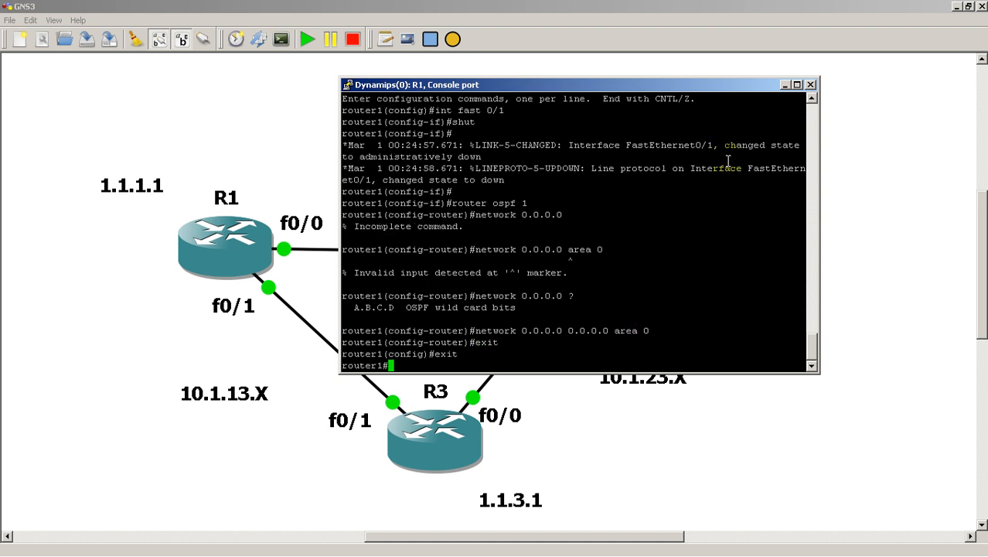
{"action": "type", "text": "sh"}
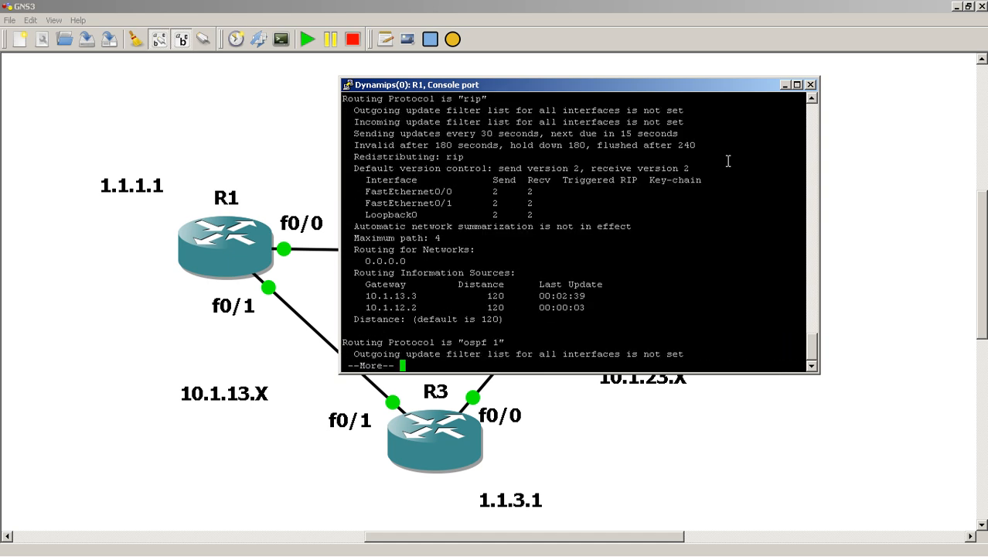
{"action": "mouse_move", "coordinate": [534, 421]}
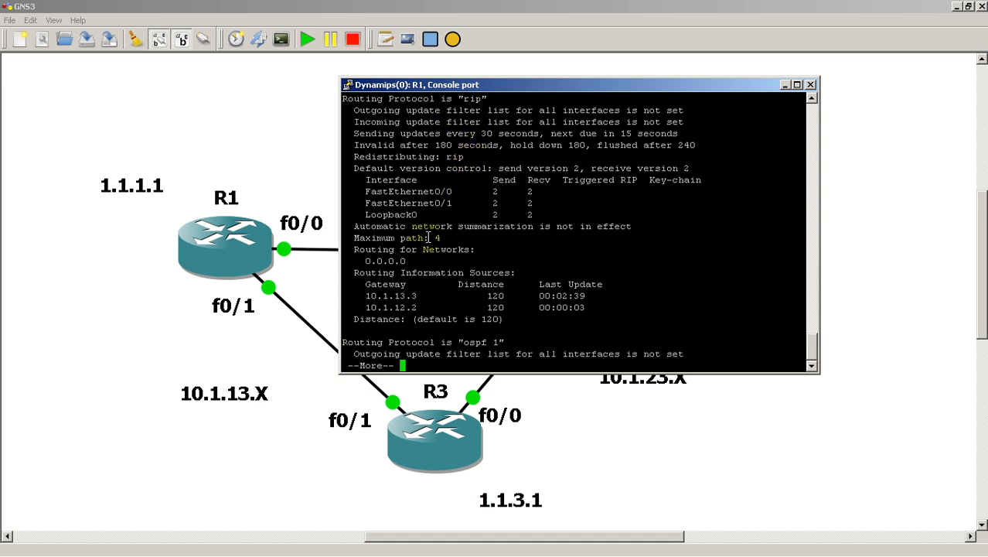
Page through R1's protocol output showing OSPF 1, router ID 1.1.1.1, area 0, then hide the console.
{"action": "key", "text": "space"}
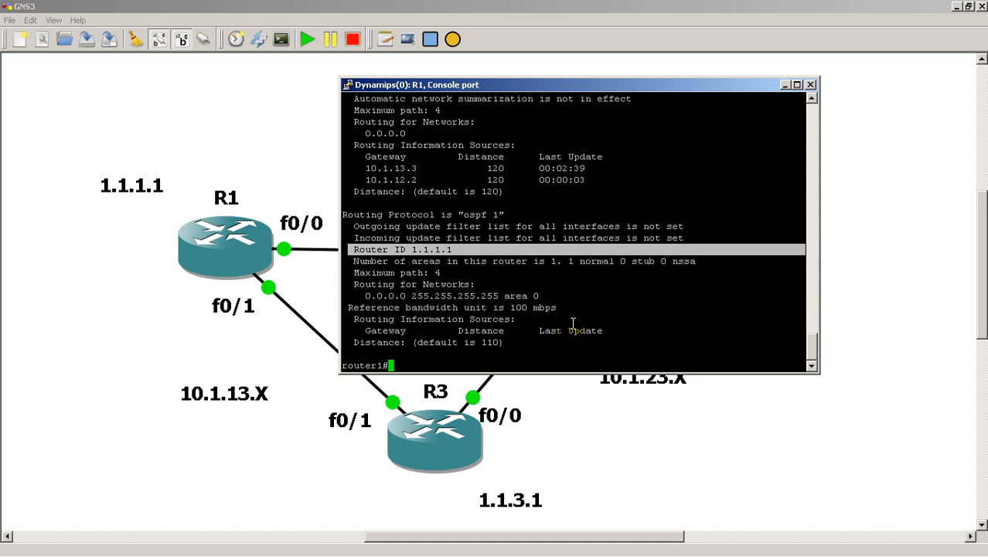
{"action": "mouse_move", "coordinate": [530, 118]}
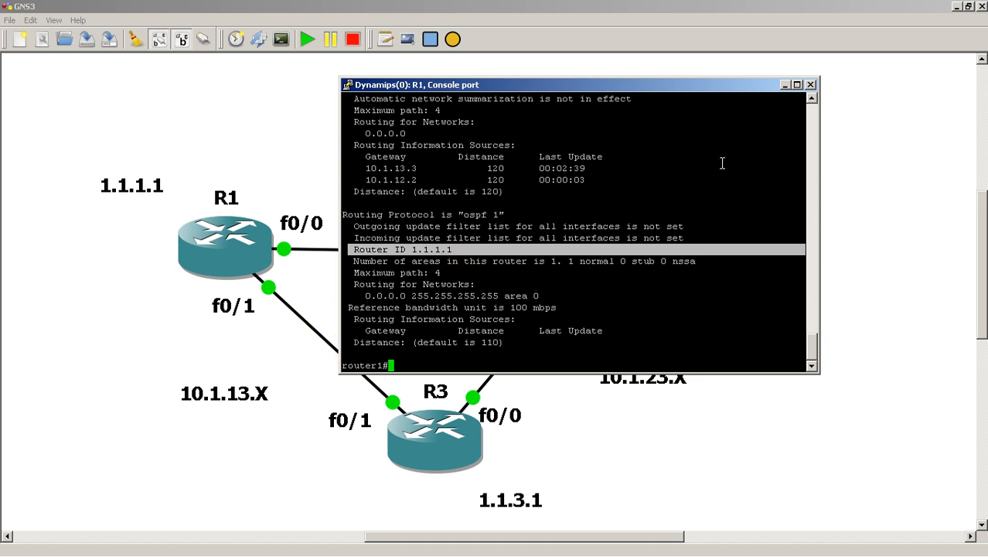
{"action": "left_click", "coordinate": [810, 84]}
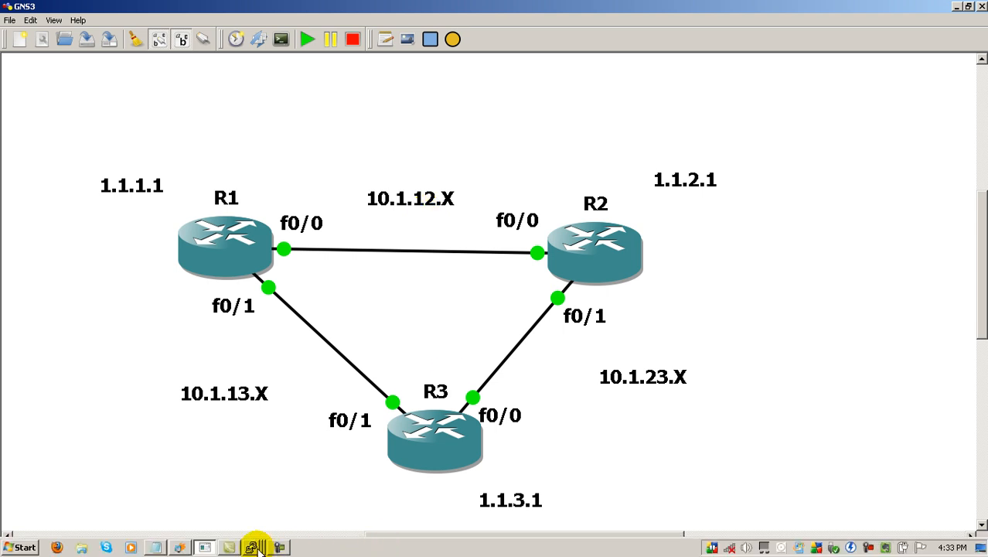
Restore R1's console from the grouped Dynamips console windows on the taskbar.
{"action": "left_click", "coordinate": [251, 547]}
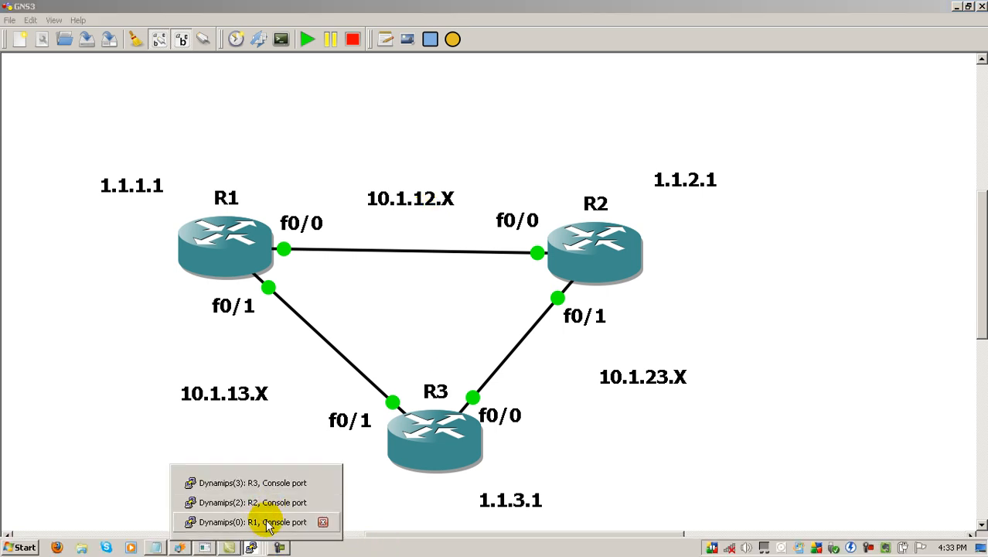
{"action": "left_click", "coordinate": [255, 521]}
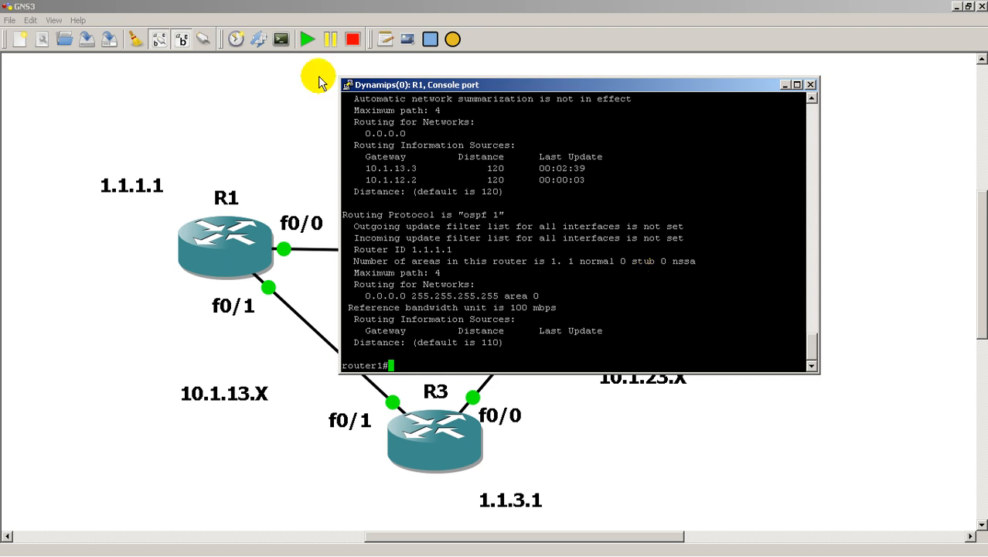
{"action": "mouse_move", "coordinate": [132, 202]}
{"action": "type", "text": "1"}
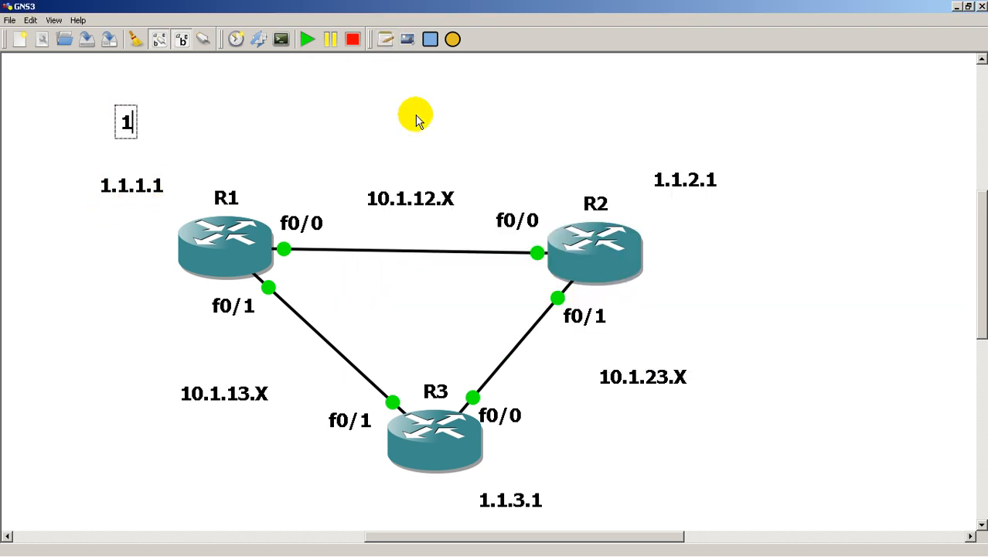
Label the canvas above R1 with the note 1.1.1.0/24.
{"action": "type", "text": ".1.1.0"}
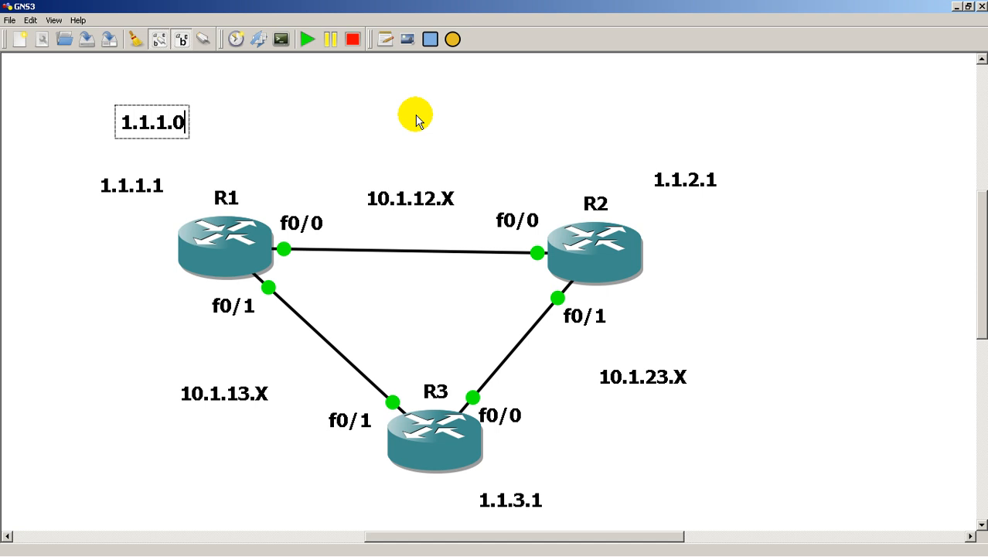
{"action": "type", "text": "/"}
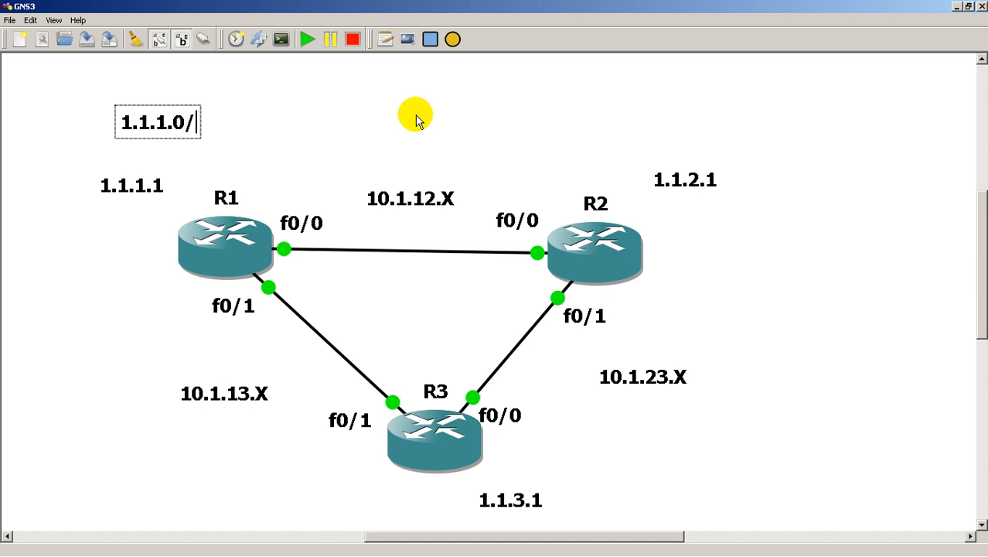
{"action": "type", "text": "24"}
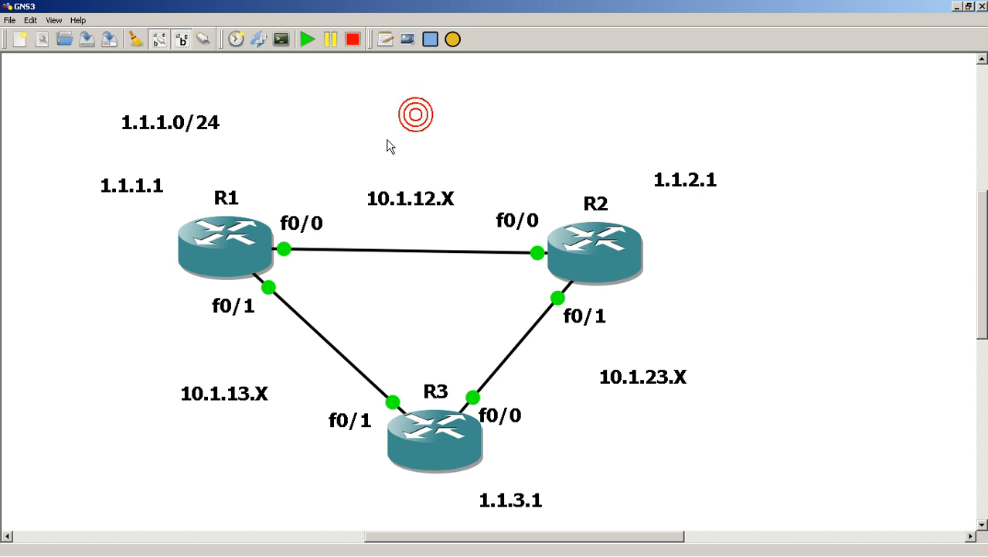
{"action": "left_click", "coordinate": [225, 244]}
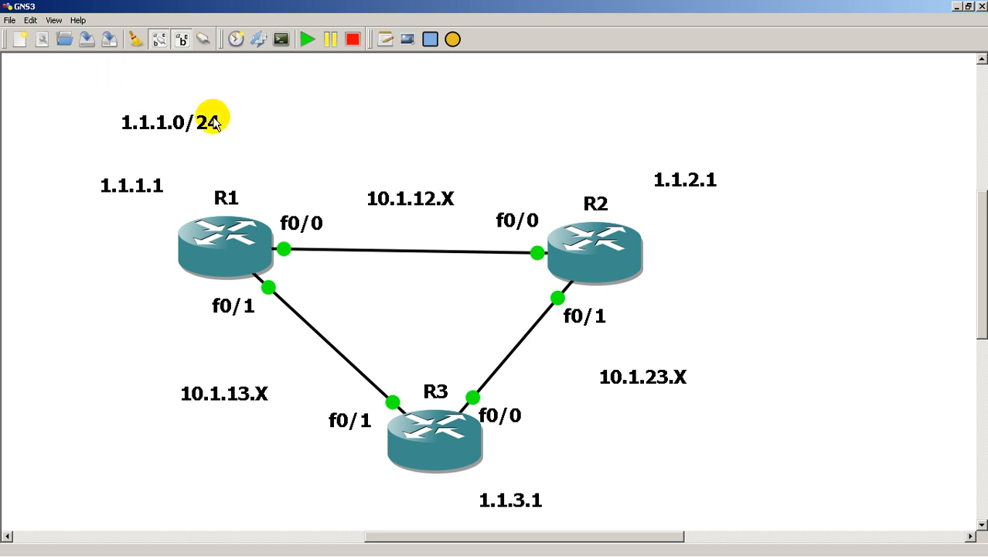
{"action": "mouse_move", "coordinate": [105, 93]}
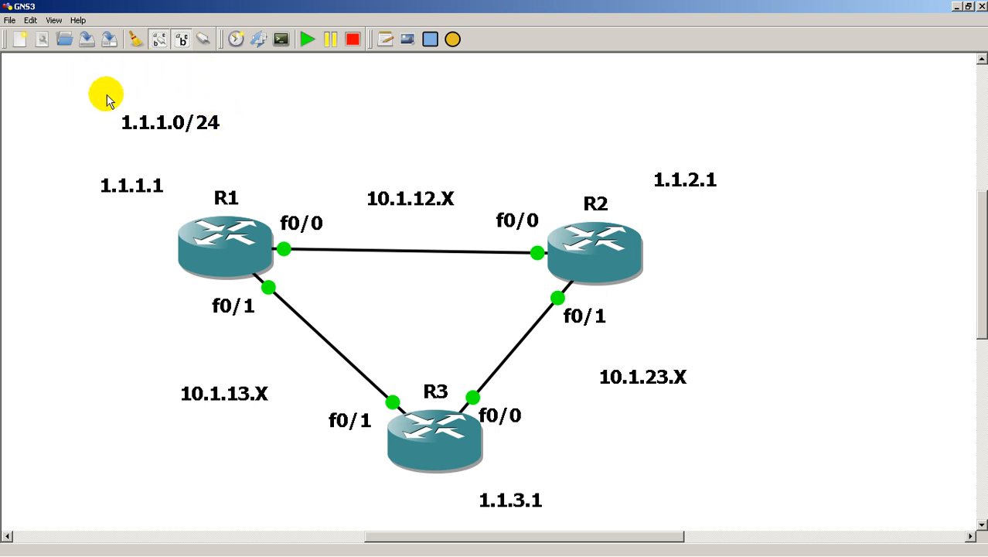